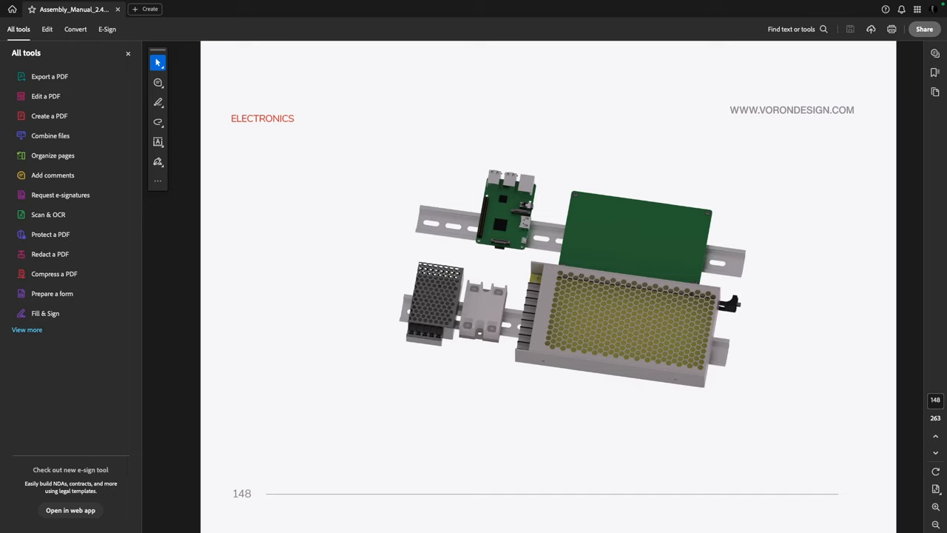
pyautogui.moveTo(290, 330)
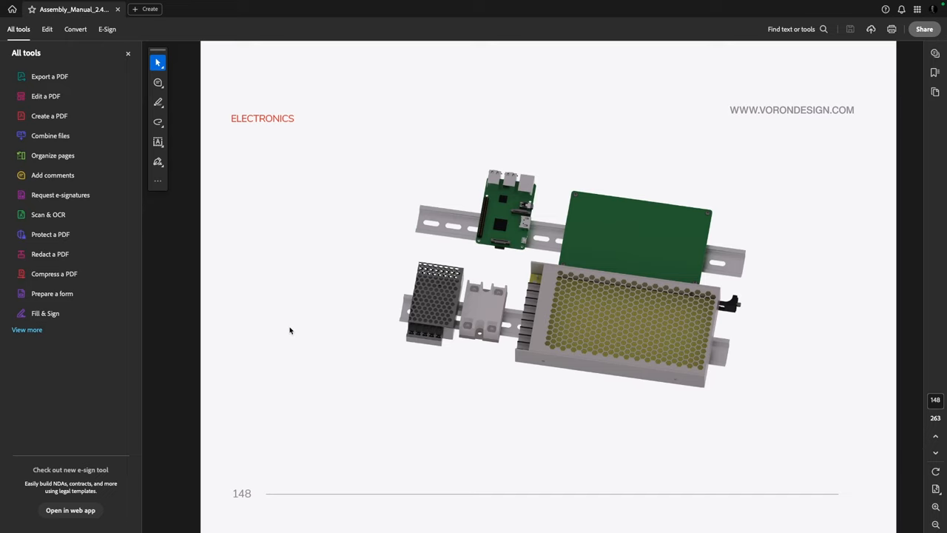
# Page the Voron manual from Electronics (p.148) down through the X/Y endstop page (p.164)
pyautogui.scroll(-3)
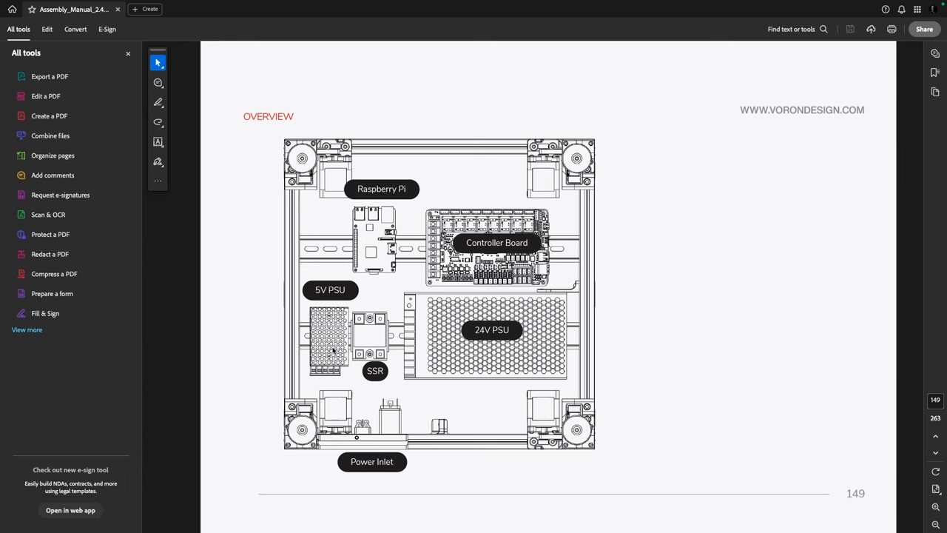
pyautogui.scroll(-3)
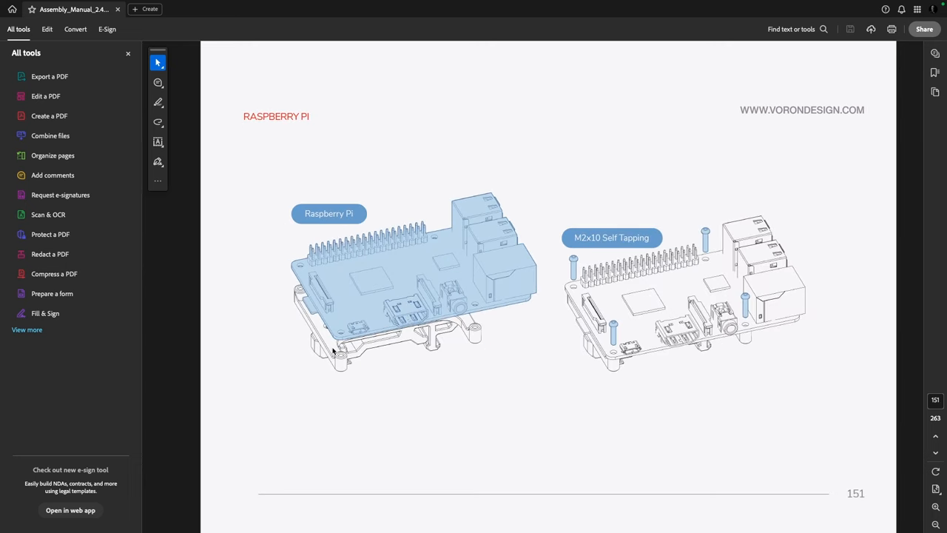
pyautogui.scroll(-3)
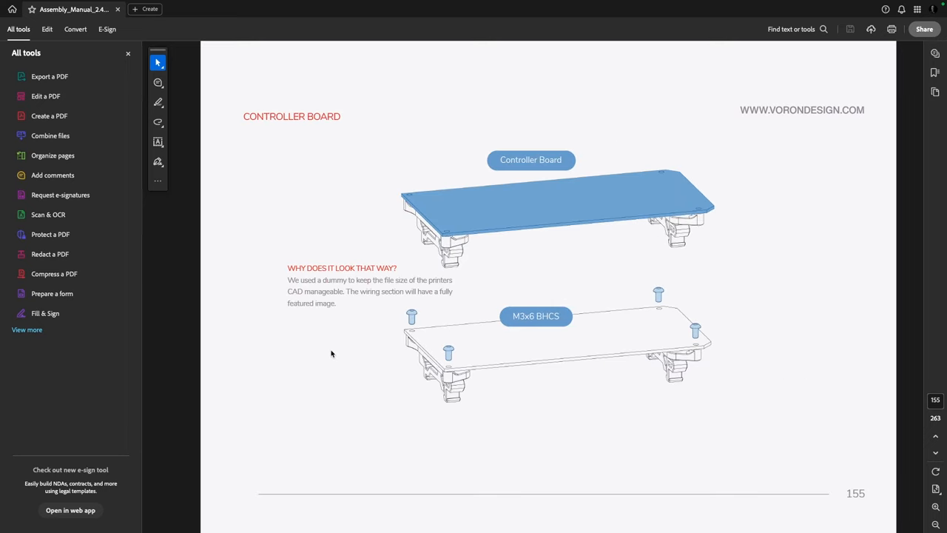
pyautogui.scroll(-3)
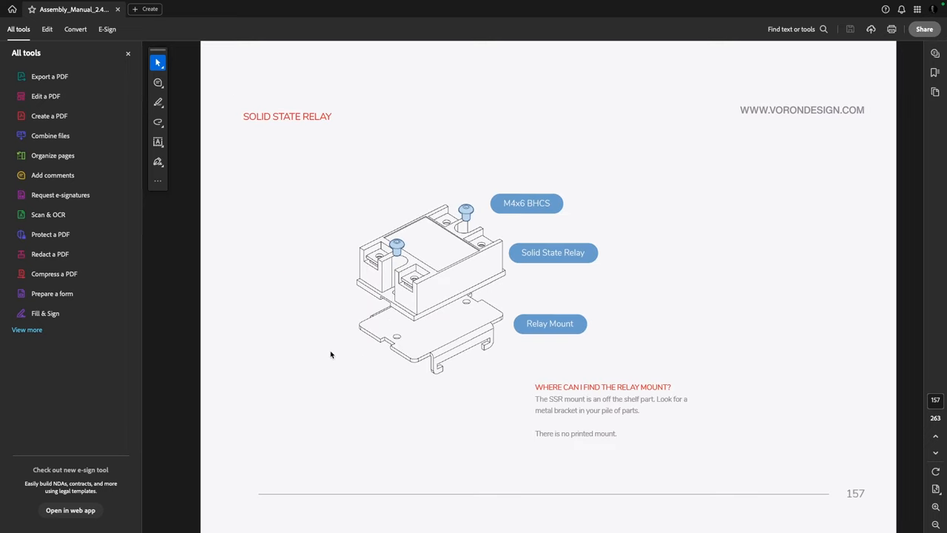
pyautogui.scroll(-3)
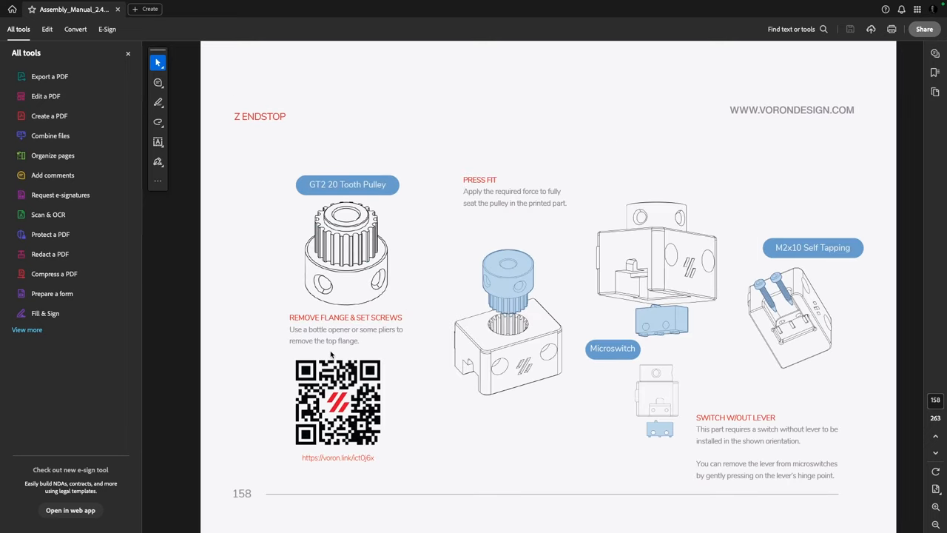
pyautogui.scroll(-3)
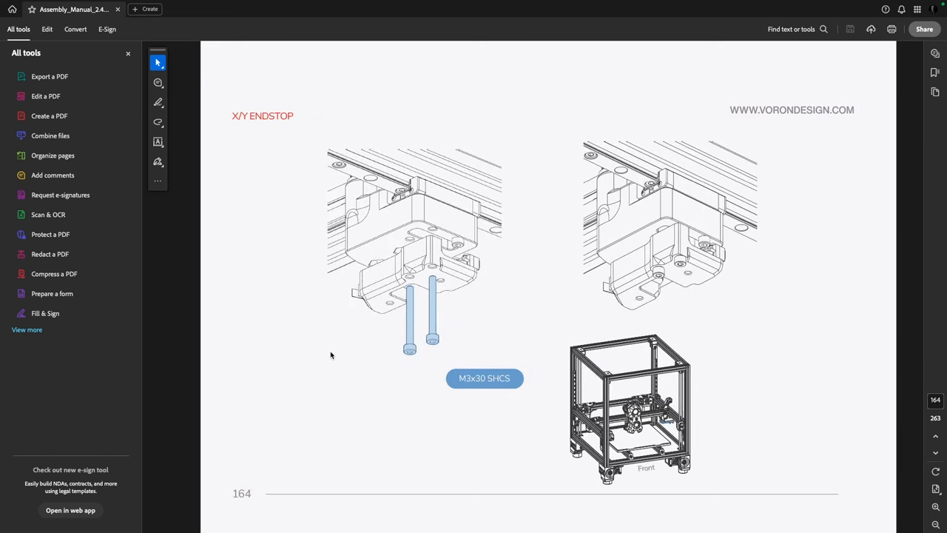
pyautogui.scroll(-3)
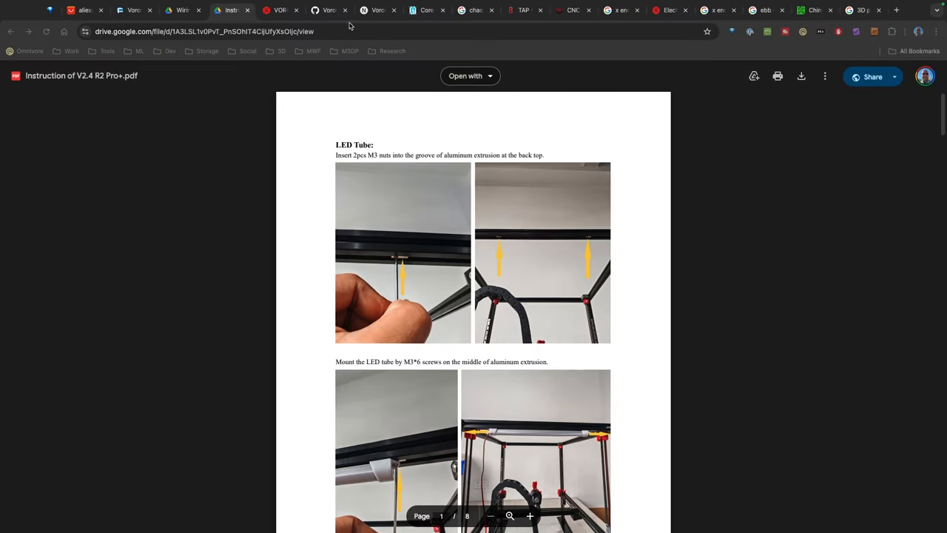
# Switch to the Wiring Diagram of V2.4 R2 Pro+.pdf preview showing the full board layout
pyautogui.click(181, 9)
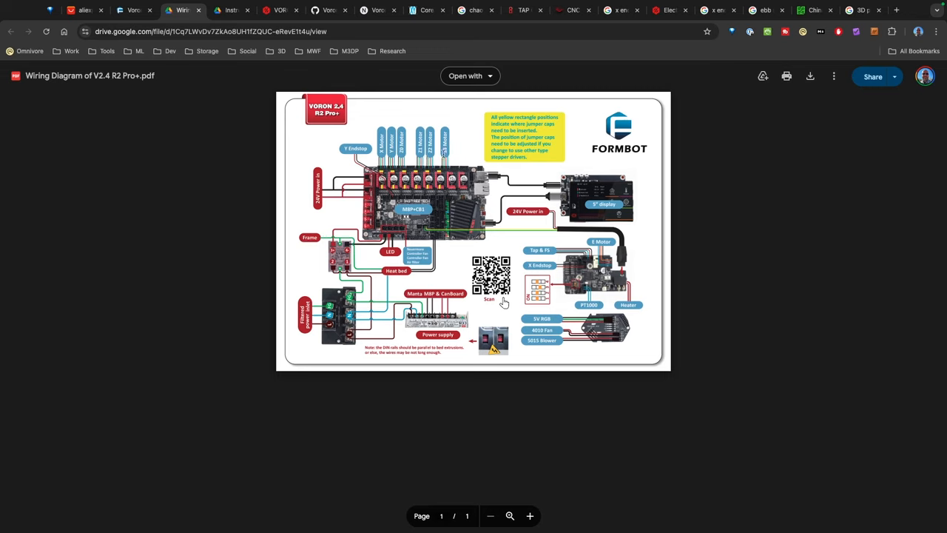
pyautogui.moveTo(668, 140)
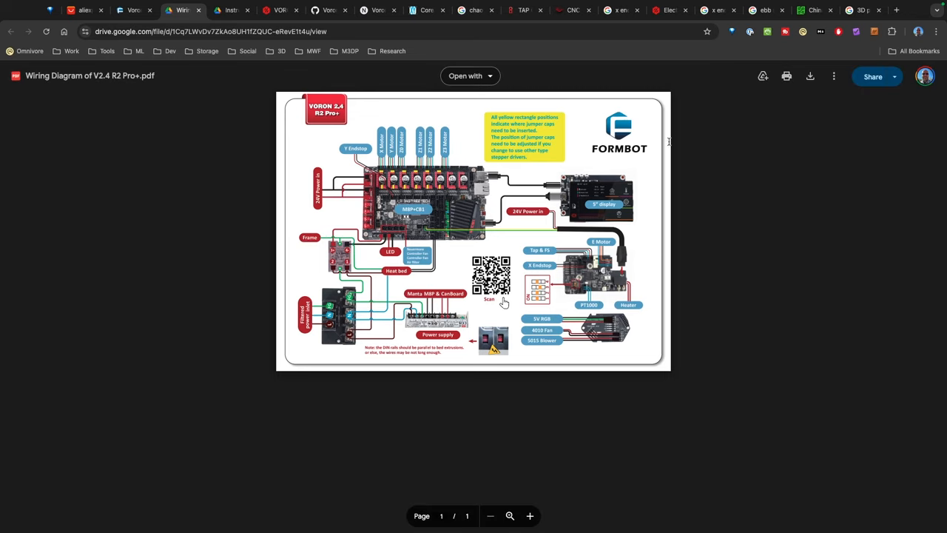
pyautogui.moveTo(317, 141)
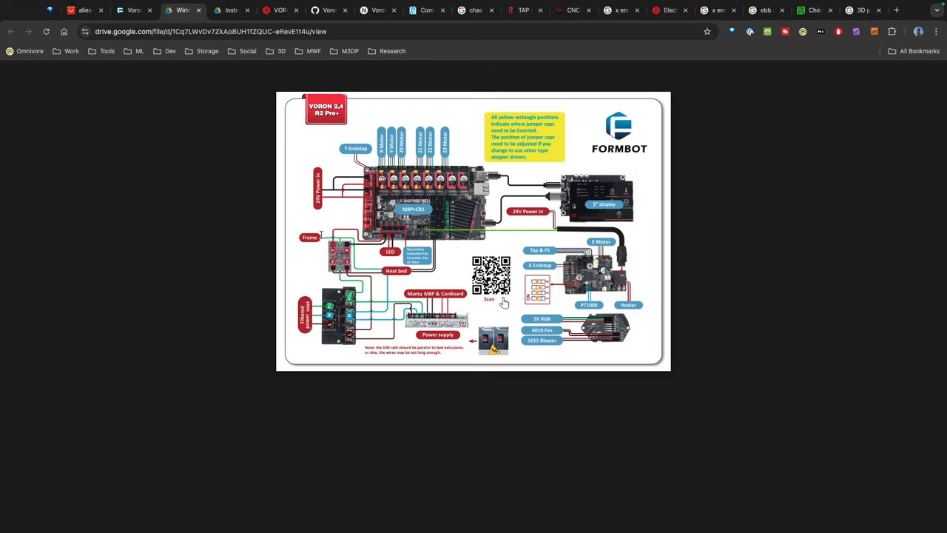
pyautogui.moveTo(305, 215)
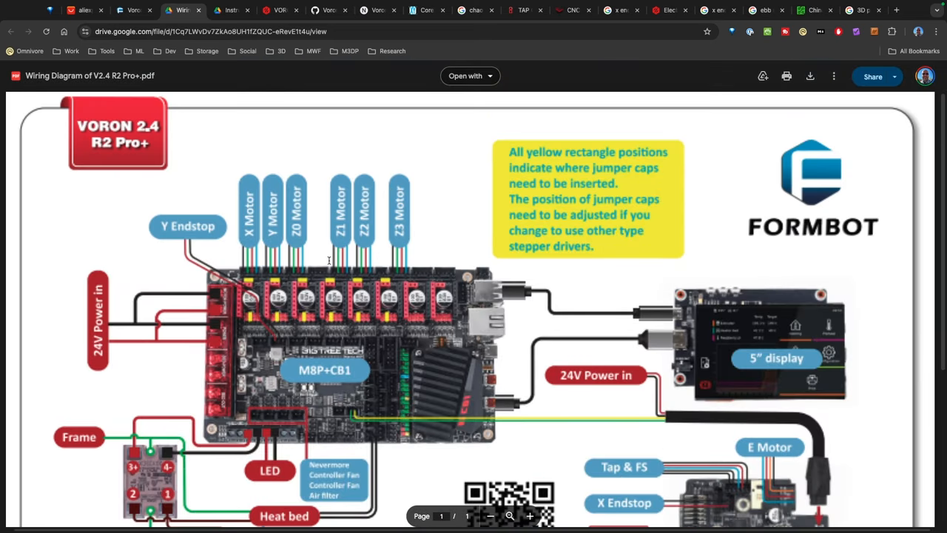
pyautogui.moveTo(287, 289)
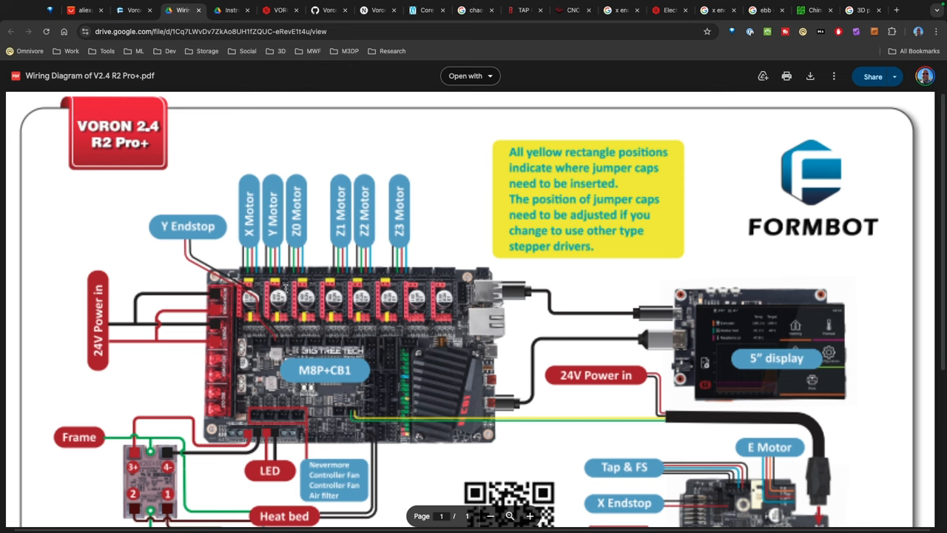
# Enlarge the diagram and move to its lower half with the power inlet and power supply
pyautogui.scroll(-3)
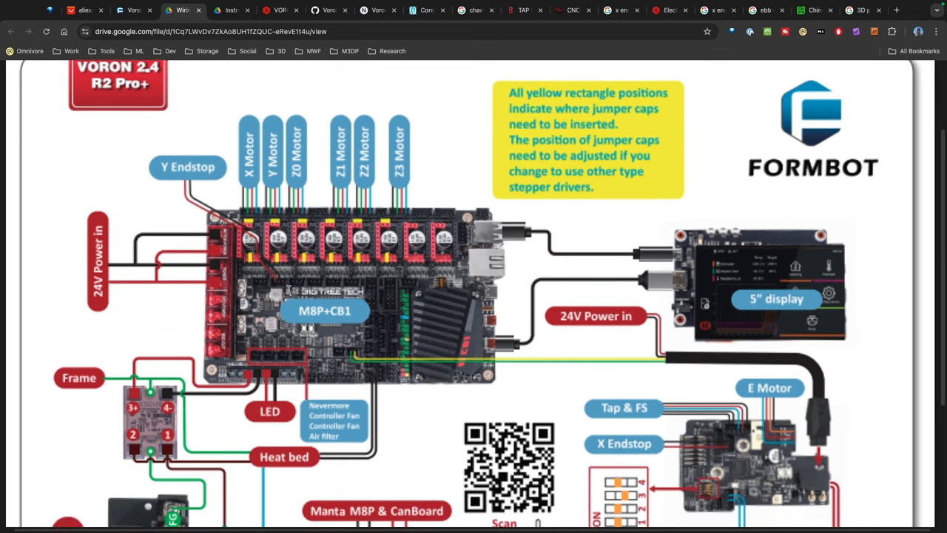
pyautogui.scroll(-3)
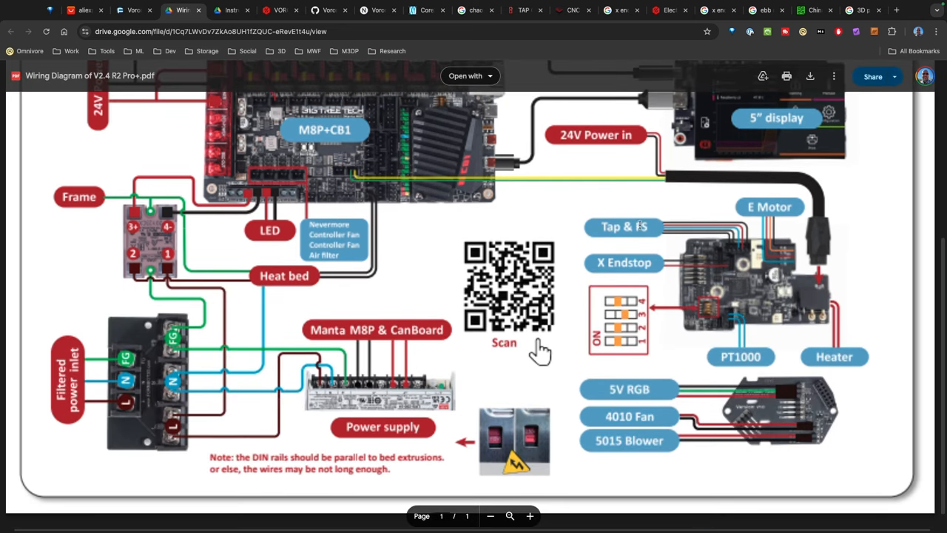
pyautogui.scroll(-3)
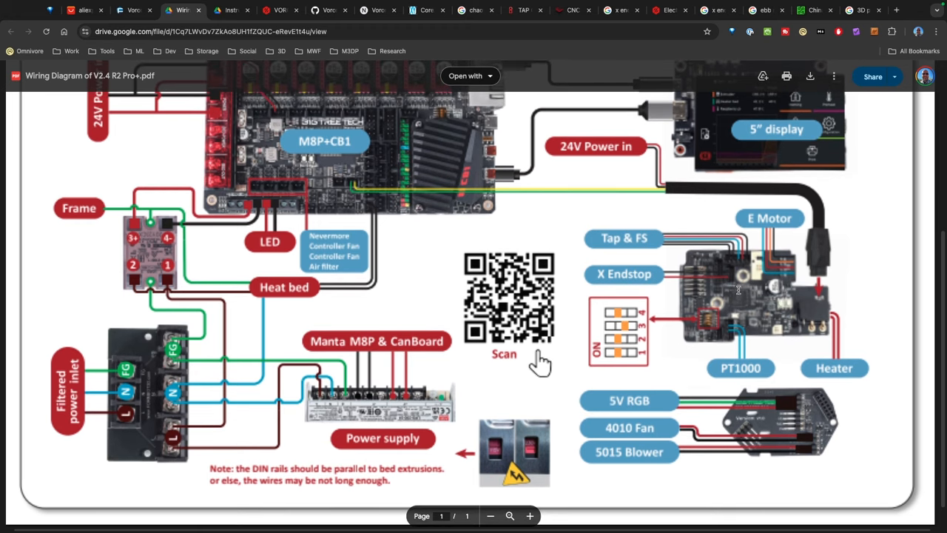
pyautogui.scroll(-3)
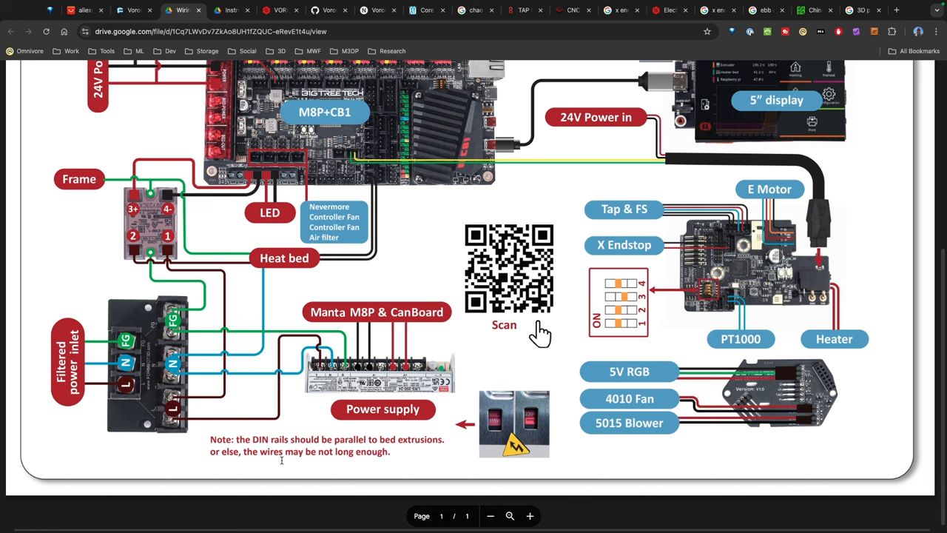
# Select the note about keeping DIN rails parallel to the bed extrusions
pyautogui.moveTo(281, 444); pyautogui.dragTo(417, 456)
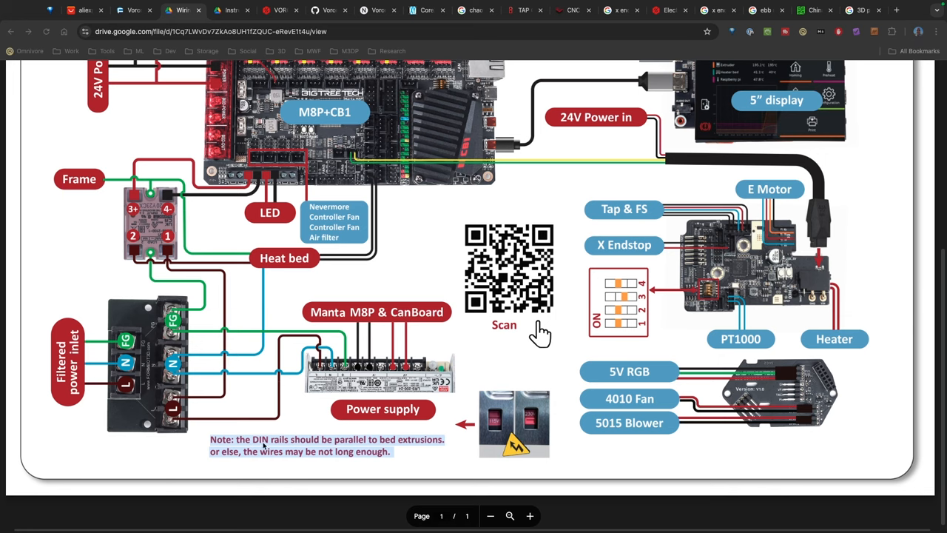
pyautogui.moveTo(435, 456)
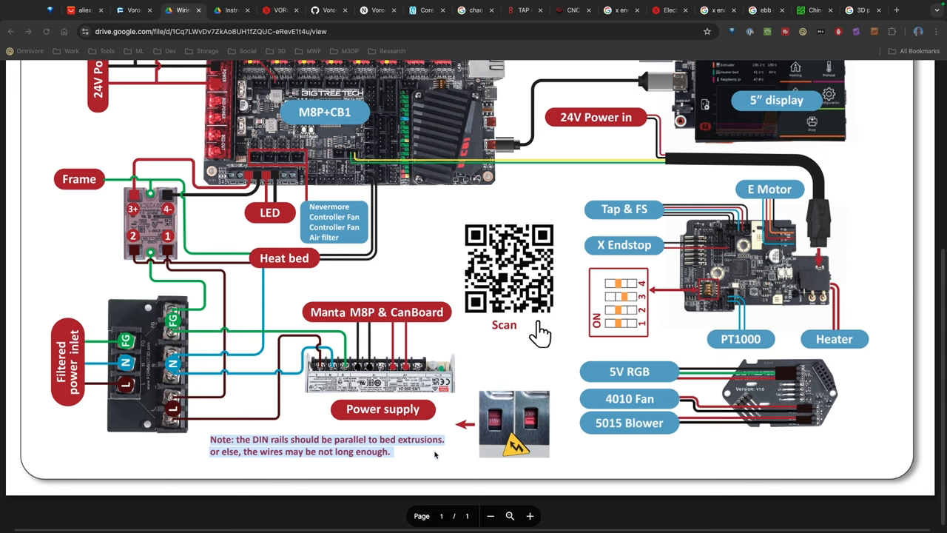
pyautogui.moveTo(402, 489)
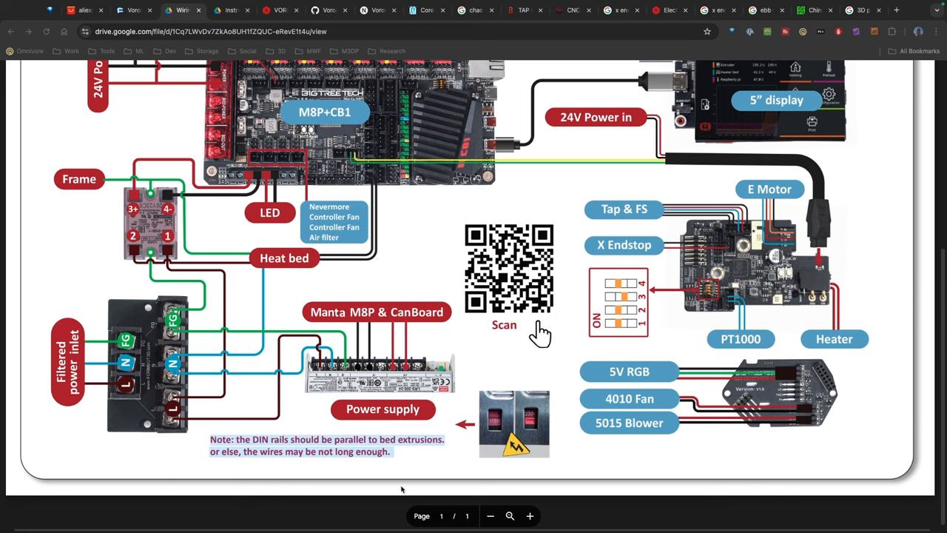
pyautogui.moveTo(286, 420)
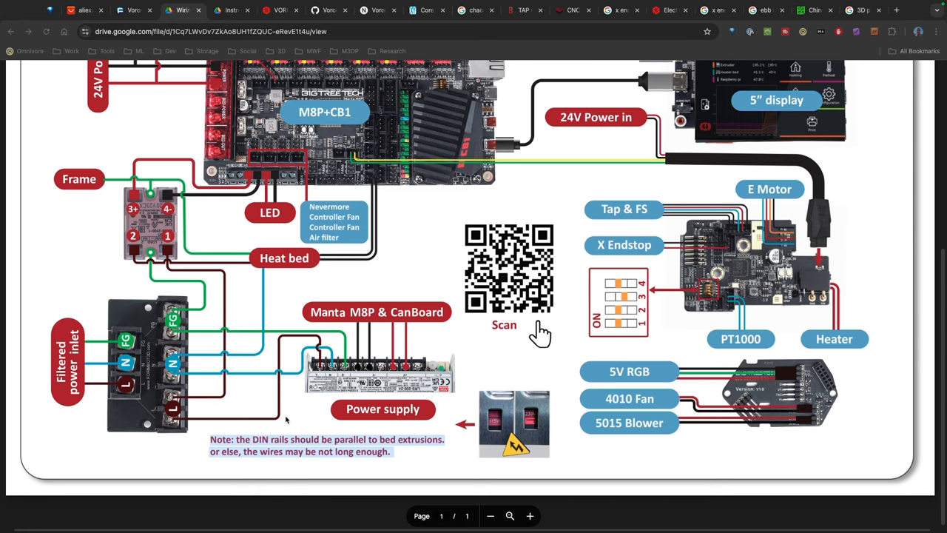
pyautogui.moveTo(405, 444)
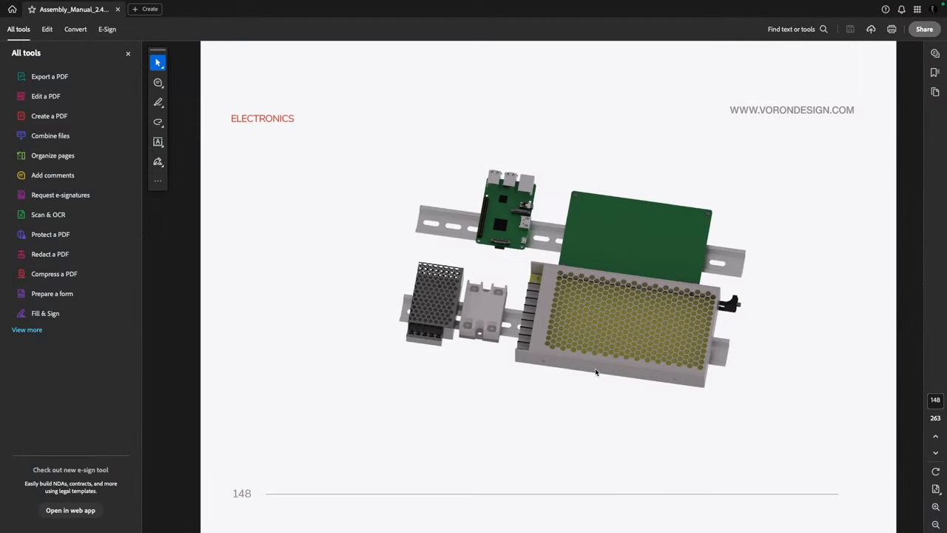
# Move from the page 149 overview to the Raspberry Pi mount page with M2x10 screws
pyautogui.scroll(-3)
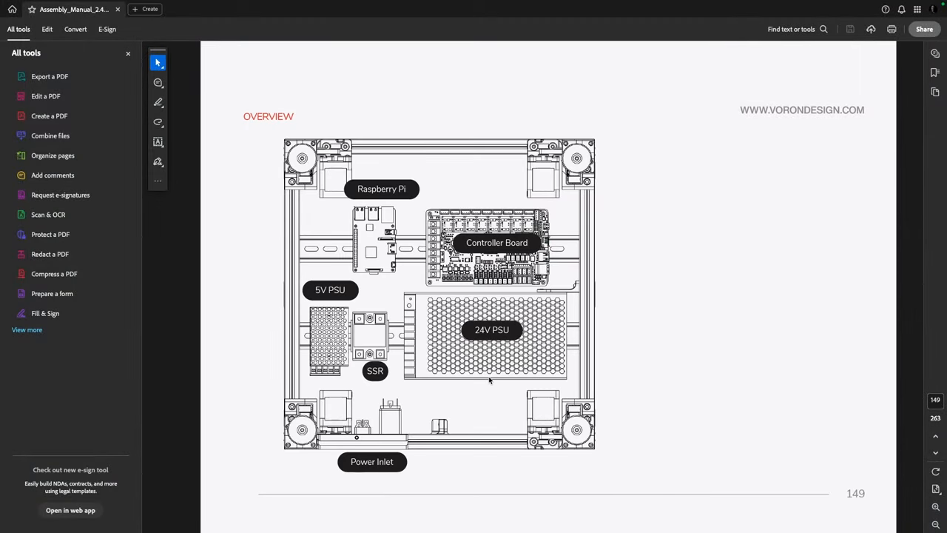
pyautogui.scroll(-3)
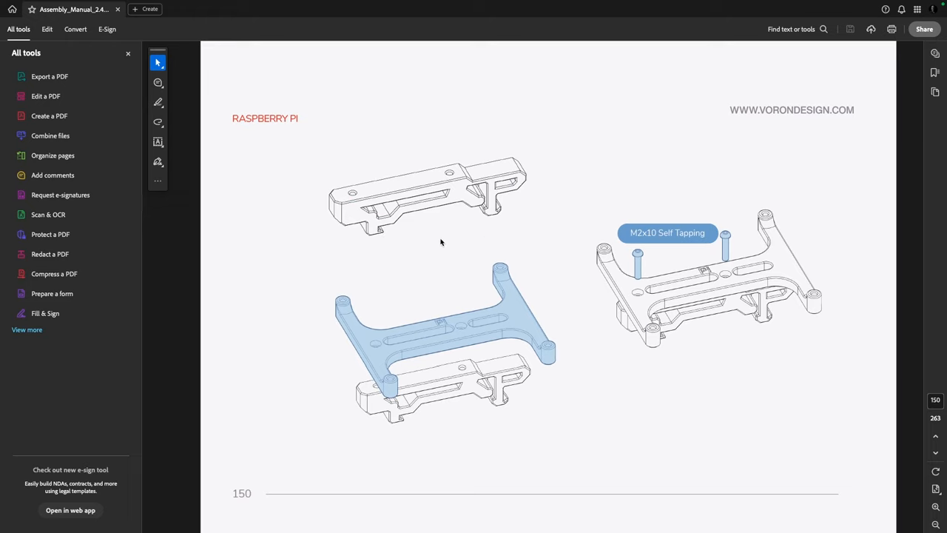
pyautogui.moveTo(541, 342)
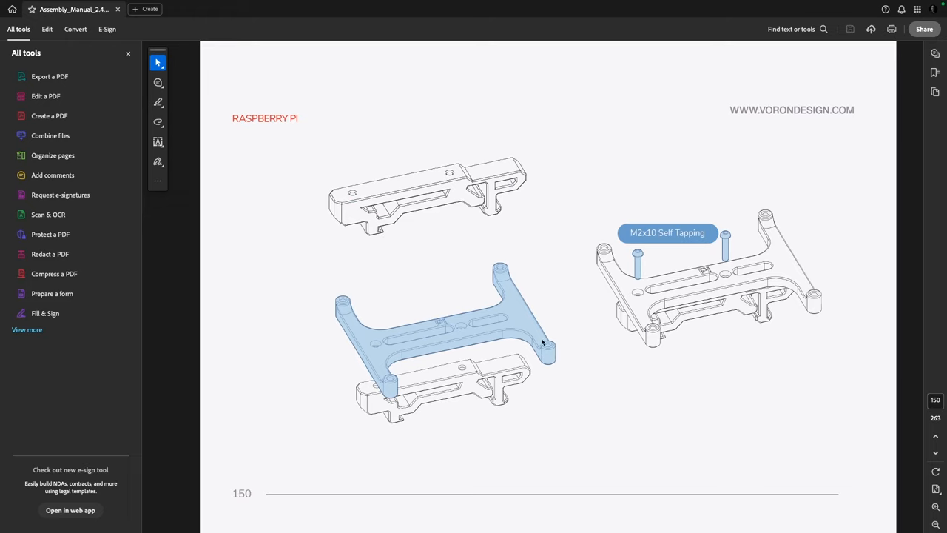
pyautogui.moveTo(398, 336)
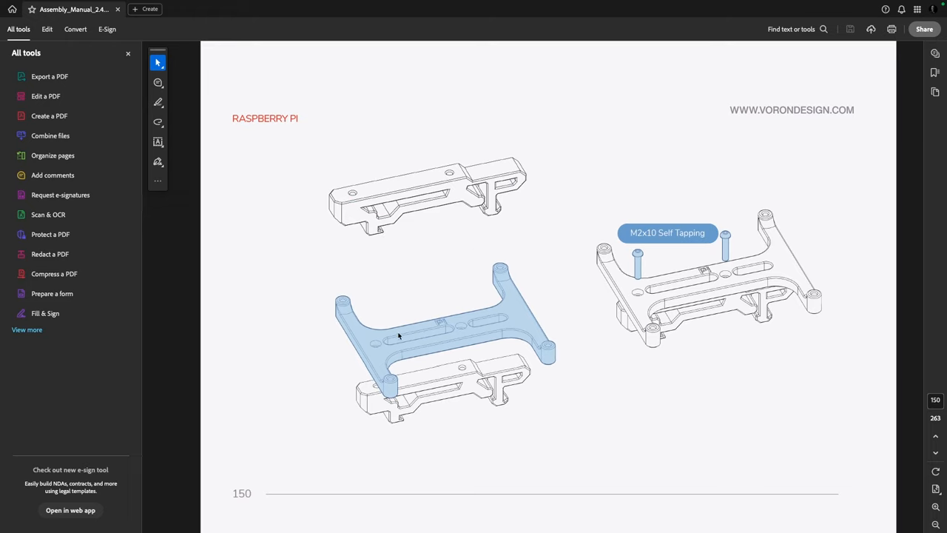
pyautogui.moveTo(482, 198)
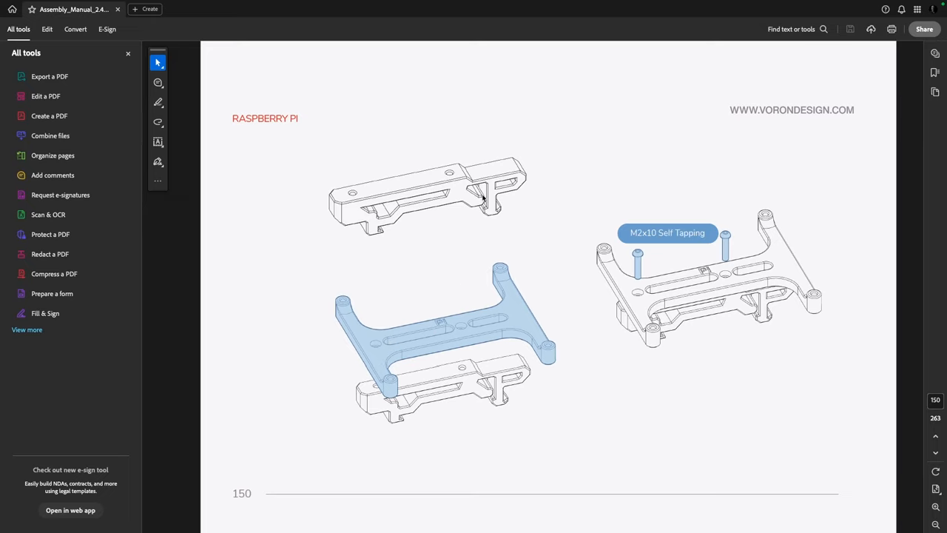
pyautogui.moveTo(444, 228)
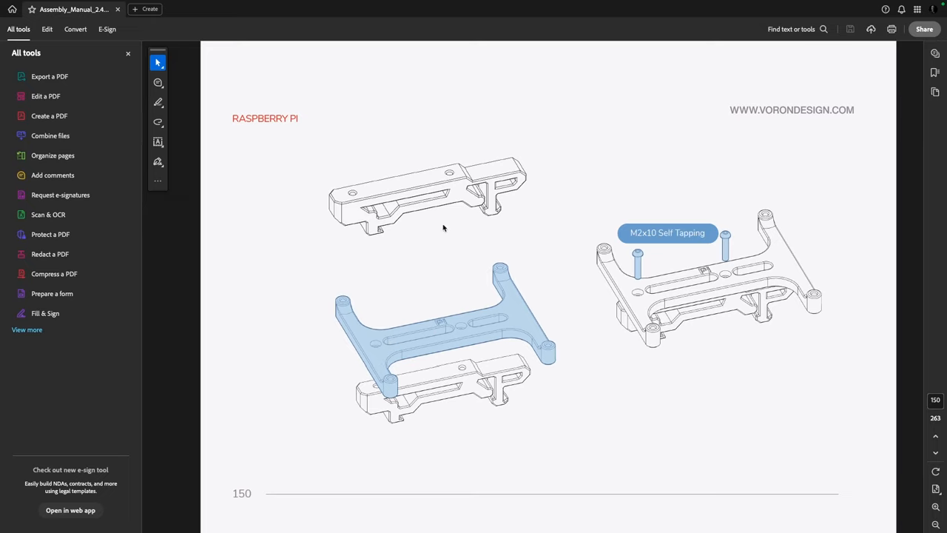
pyautogui.moveTo(405, 215)
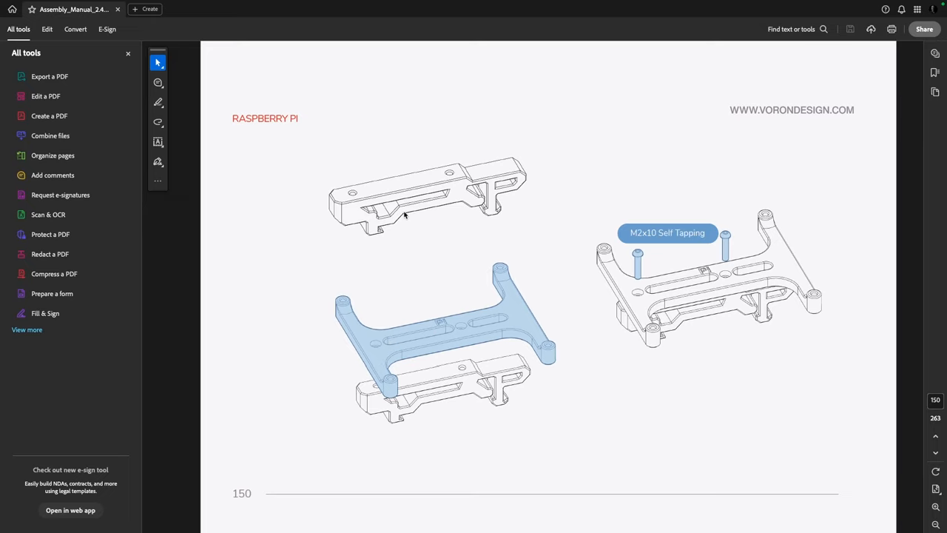
pyautogui.moveTo(718, 230)
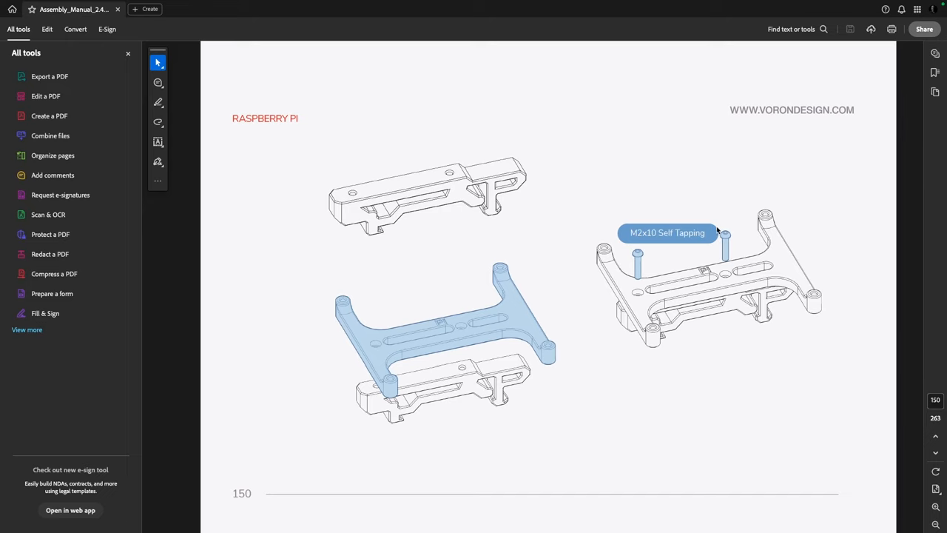
pyautogui.moveTo(682, 228)
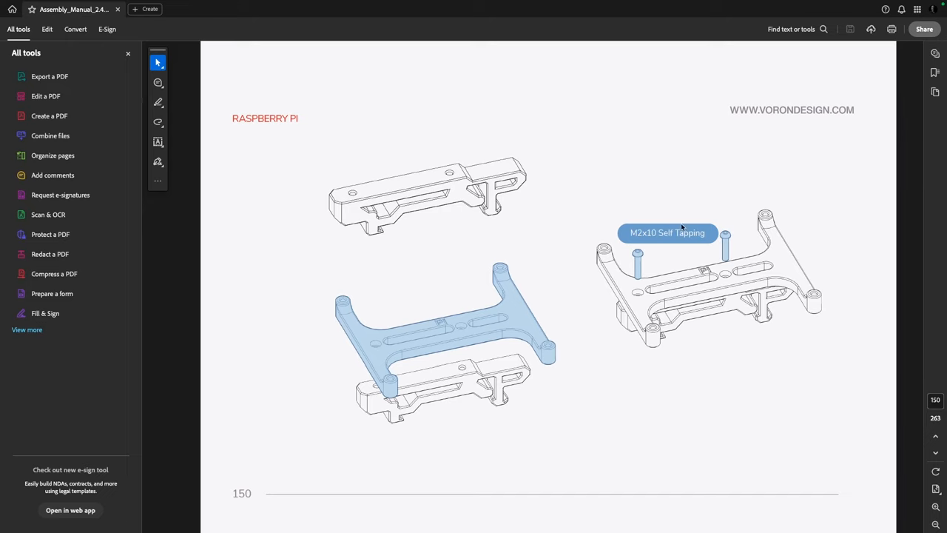
pyautogui.moveTo(385, 340)
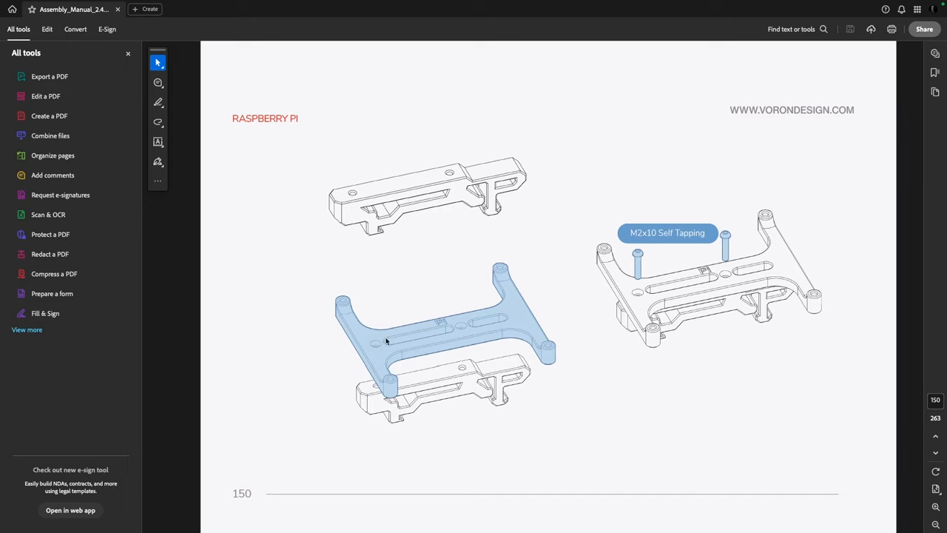
pyautogui.moveTo(131, 209)
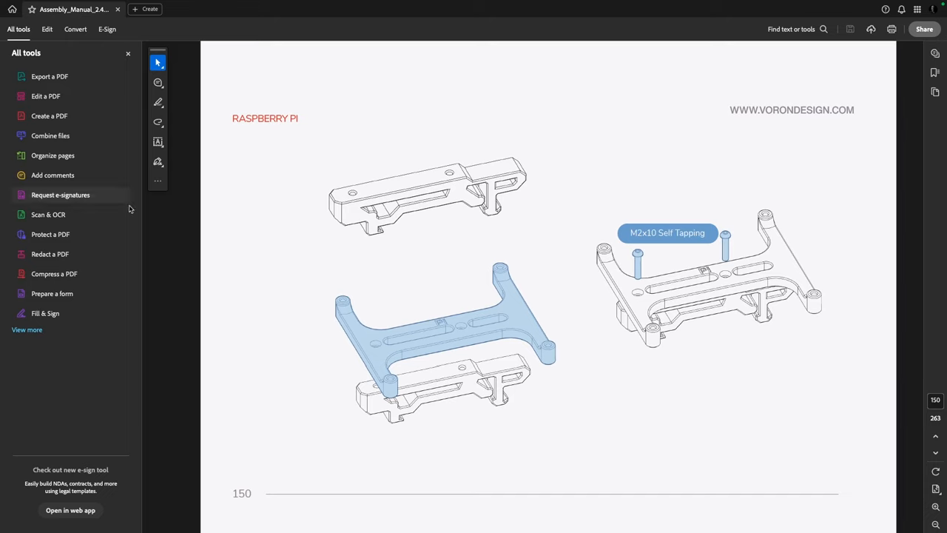
pyautogui.moveTo(363, 133)
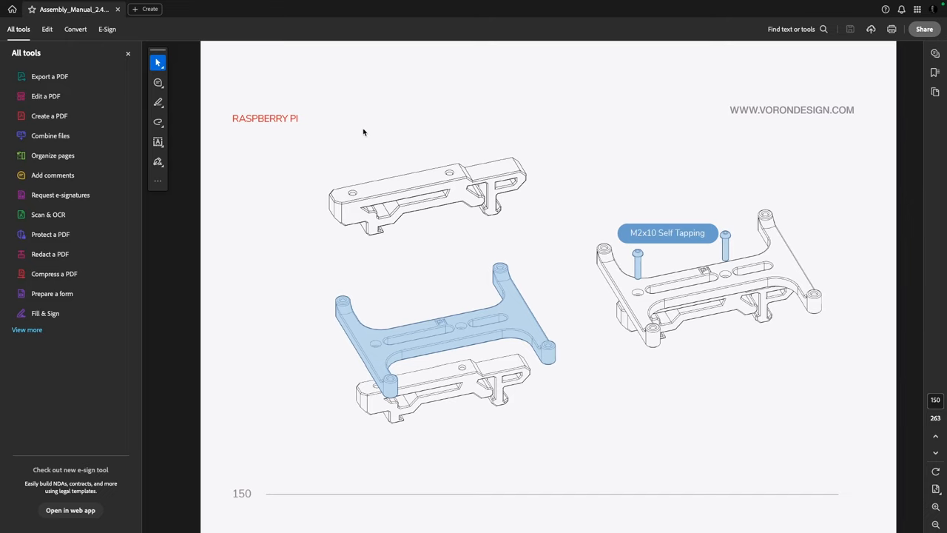
pyautogui.moveTo(333, 124)
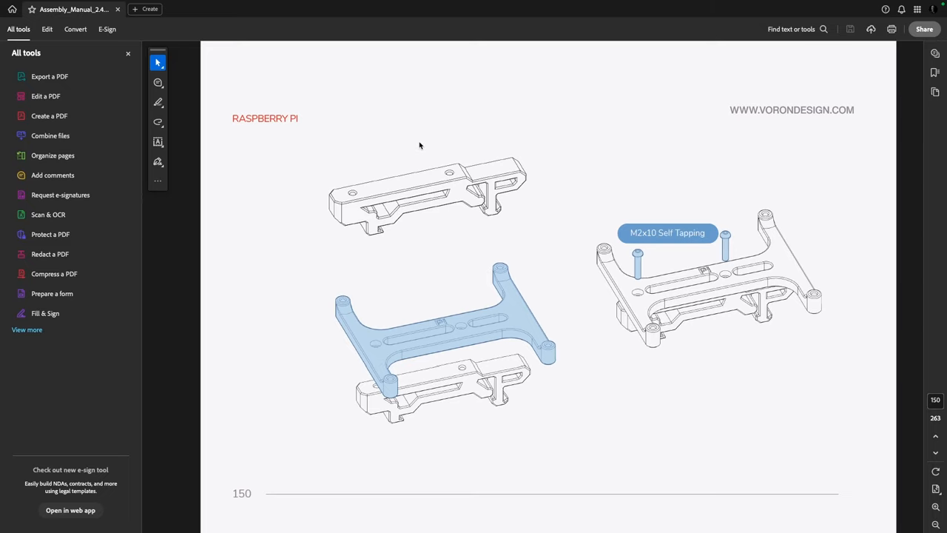
pyautogui.moveTo(268, 125)
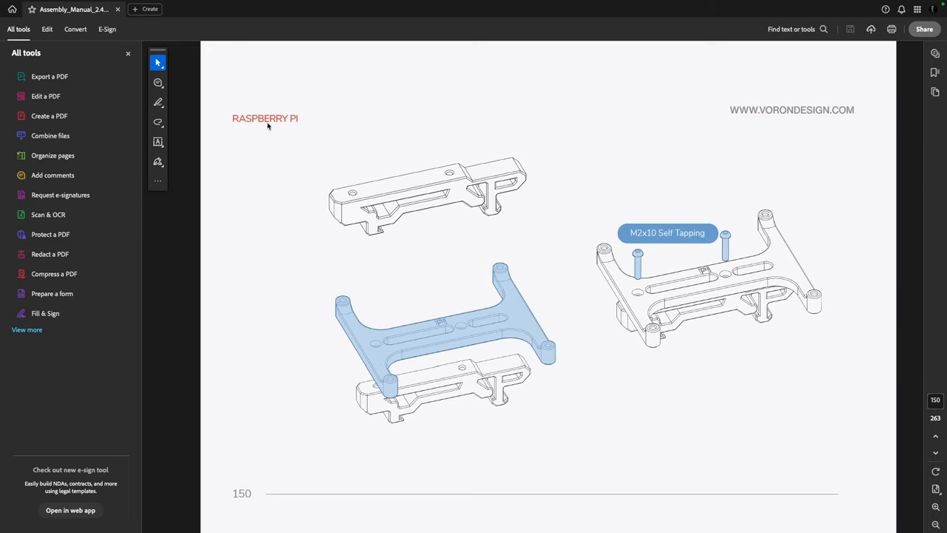
pyautogui.moveTo(504, 293)
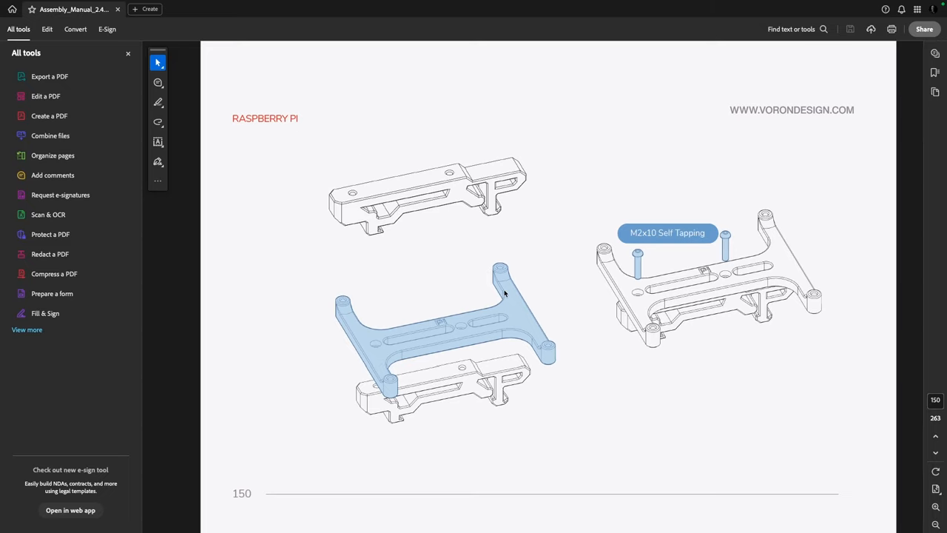
pyautogui.moveTo(411, 248)
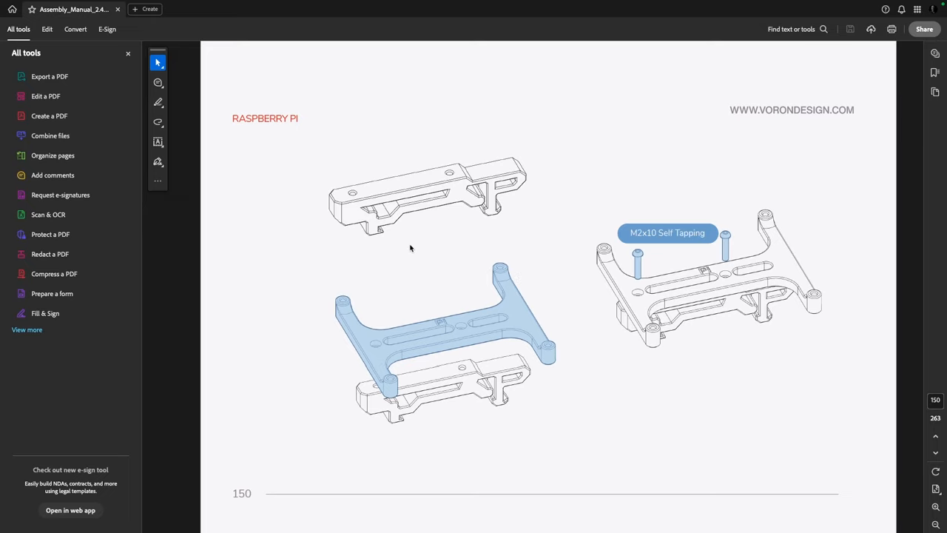
pyautogui.moveTo(398, 237)
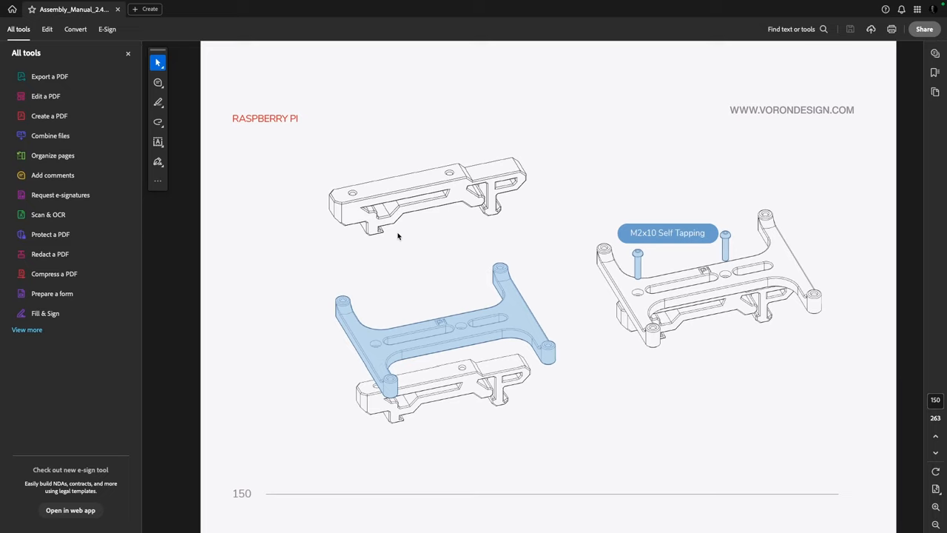
pyautogui.moveTo(400, 232)
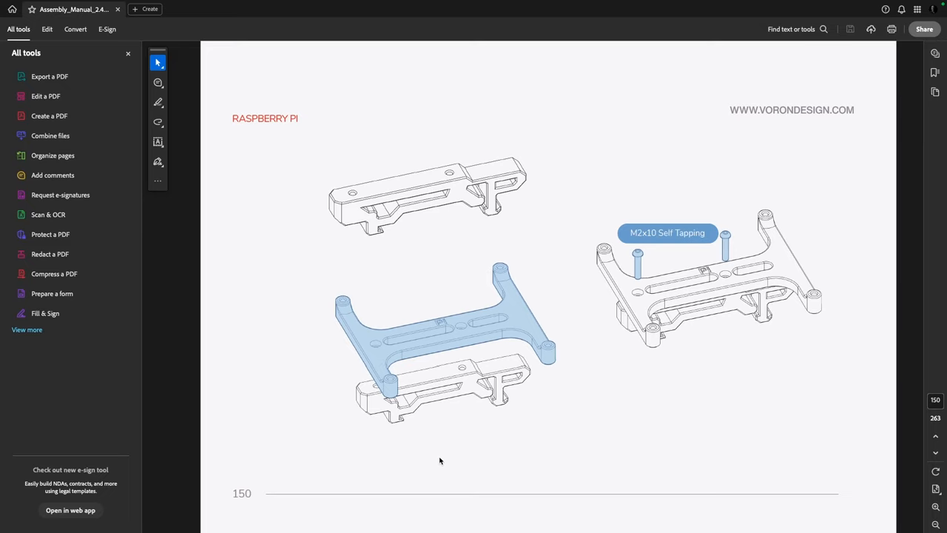
pyautogui.moveTo(445, 454)
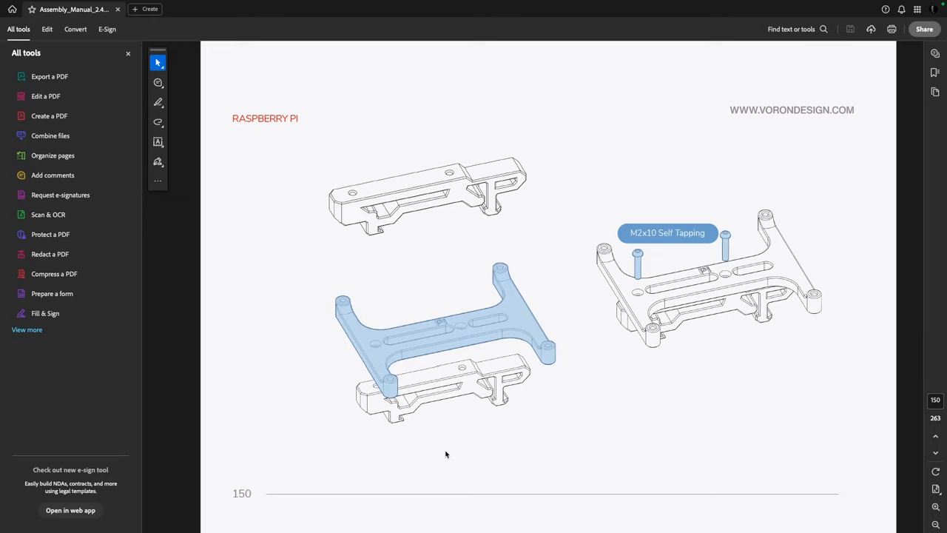
pyautogui.moveTo(473, 383)
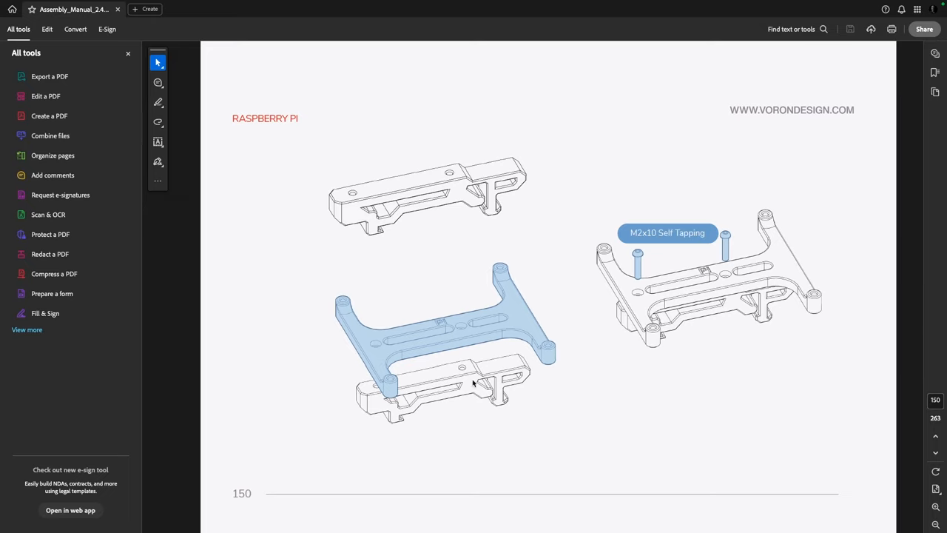
pyautogui.moveTo(488, 178)
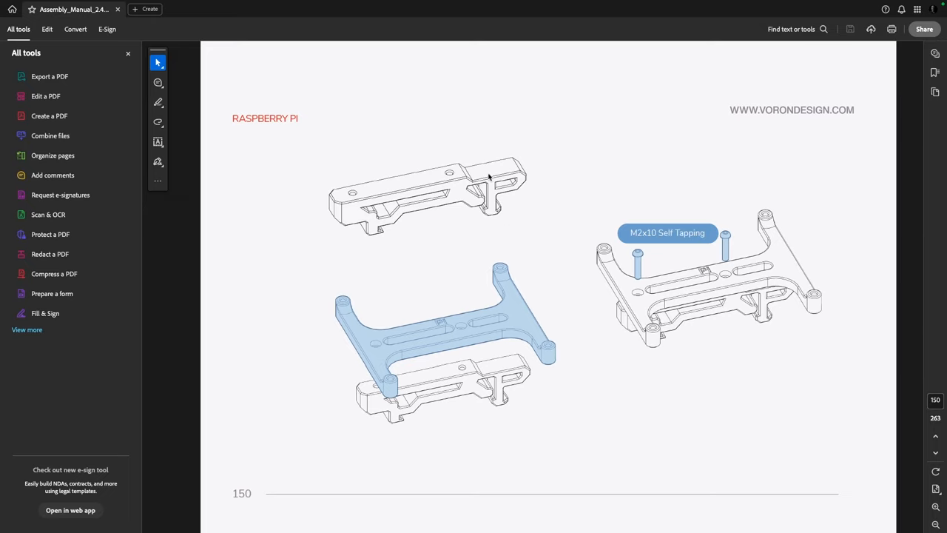
pyautogui.moveTo(405, 284)
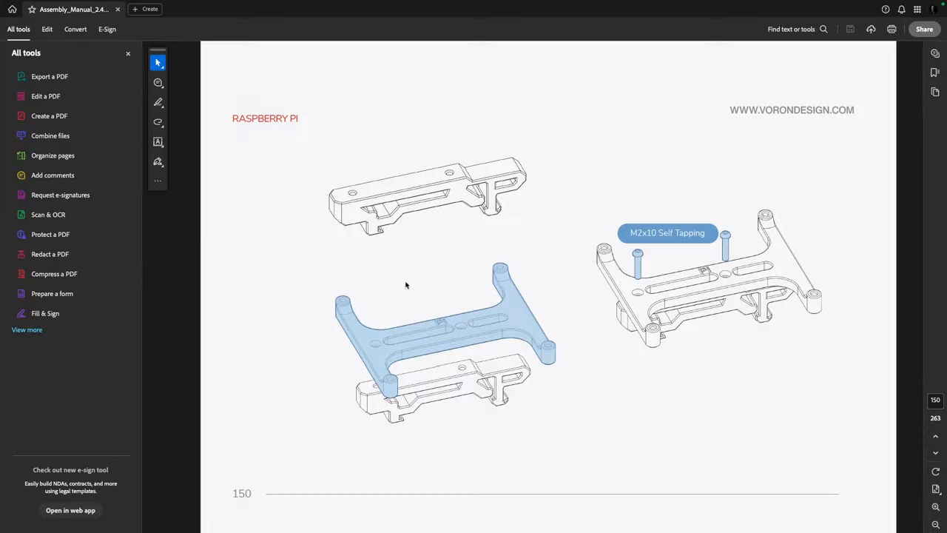